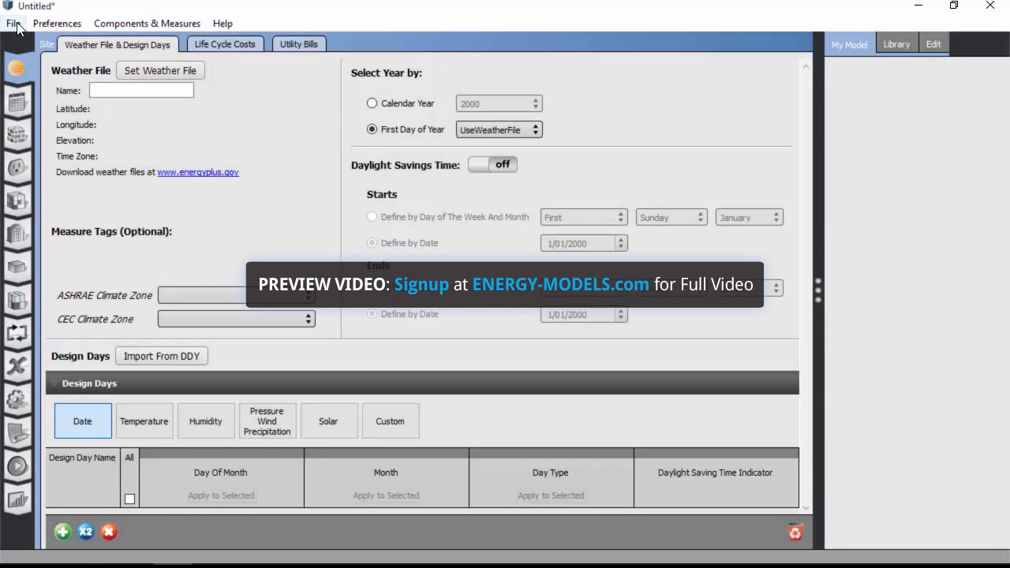
# - Open the Video3.osm model from the Tutorials dev folder
pyautogui.click(13, 23)
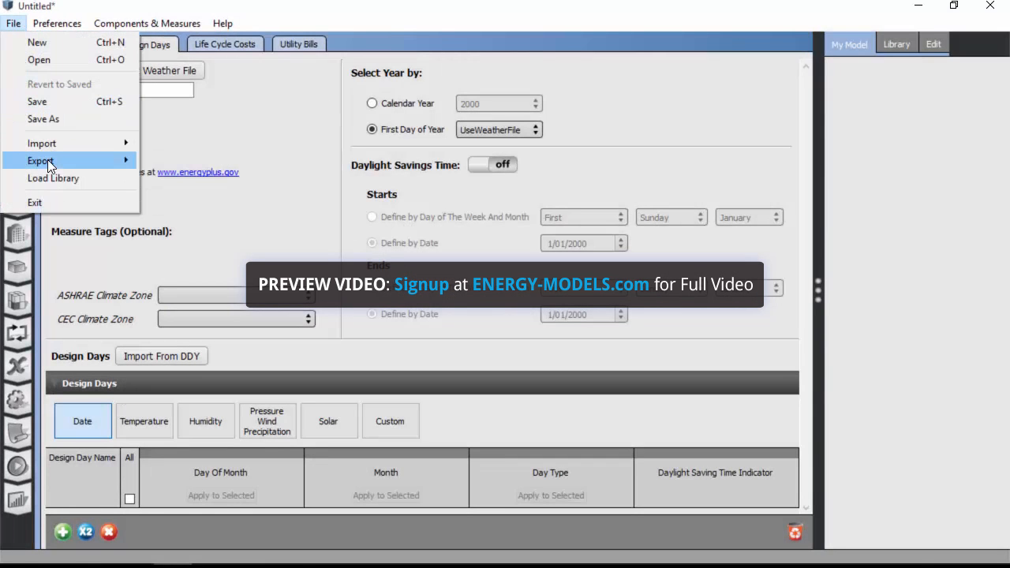
pyautogui.click(38, 60)
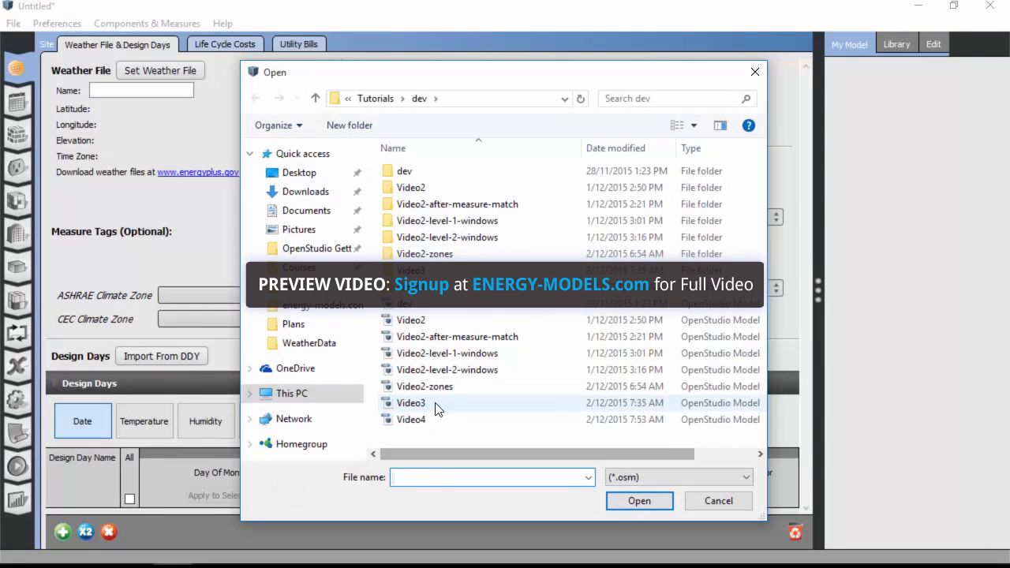
pyautogui.click(717, 501)
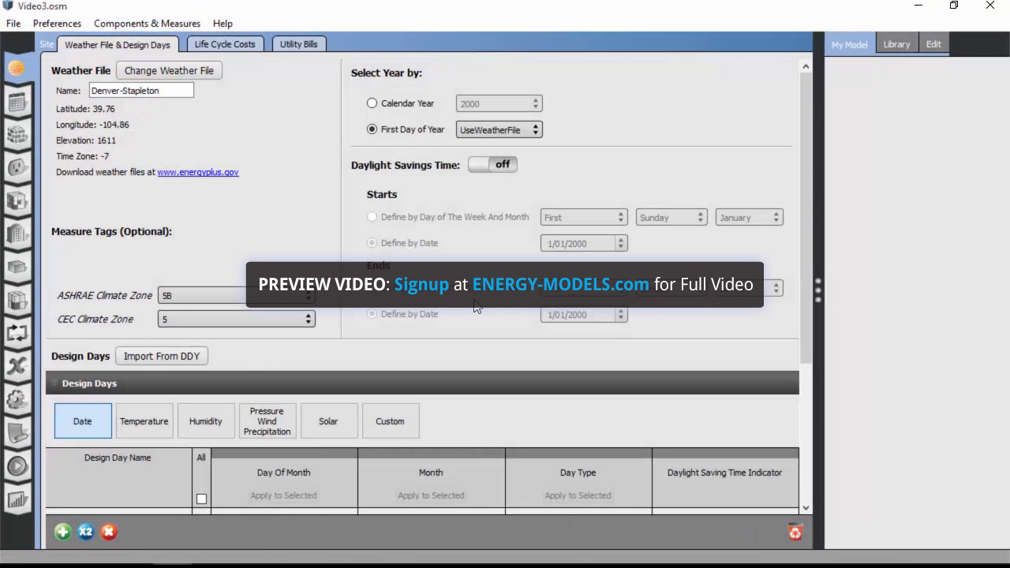
pyautogui.moveTo(376, 257)
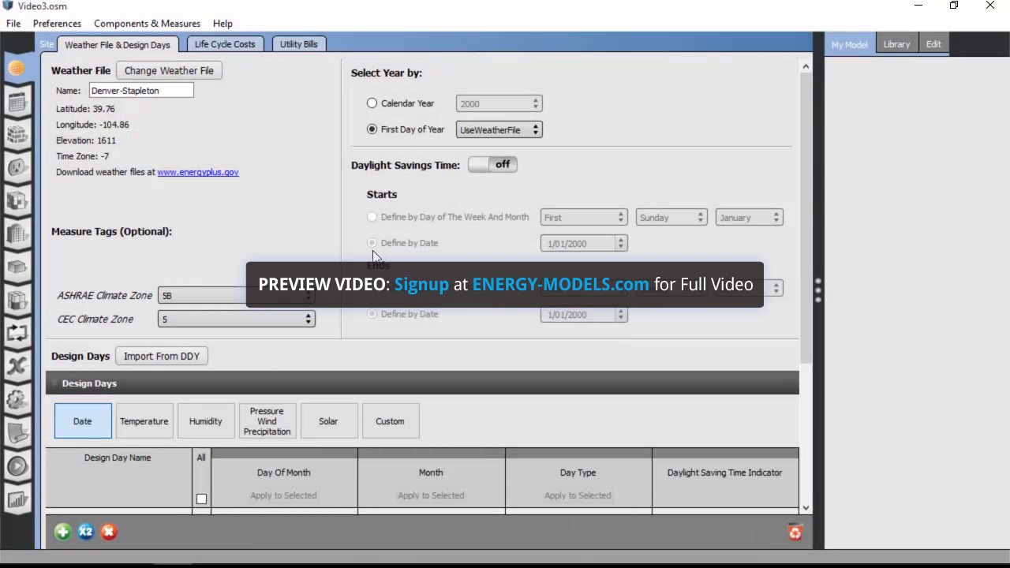
# - Review the BreakRoom schedule set, then show the Medium Office Activity day profile
pyautogui.click(17, 101)
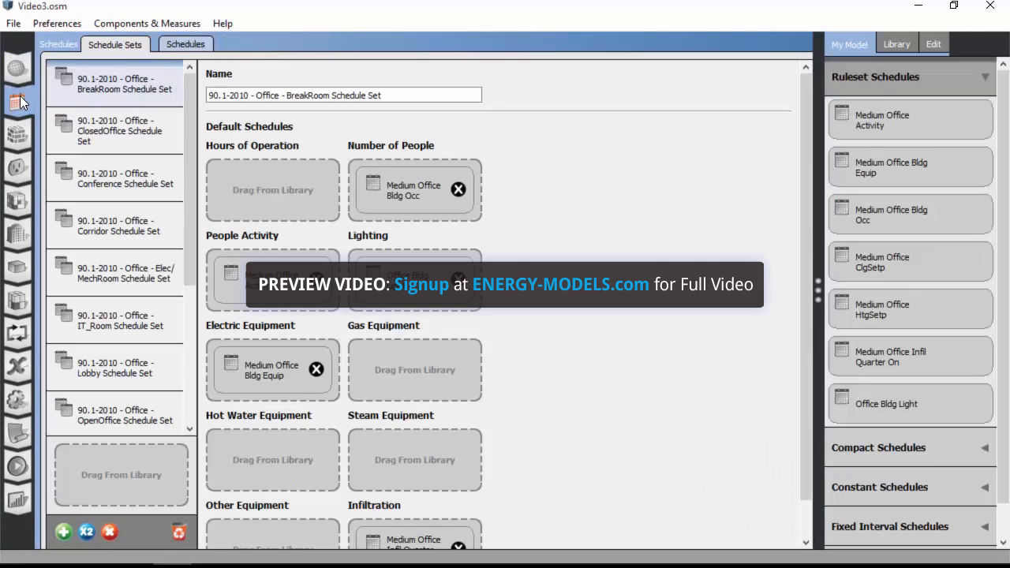
pyautogui.moveTo(8, 44)
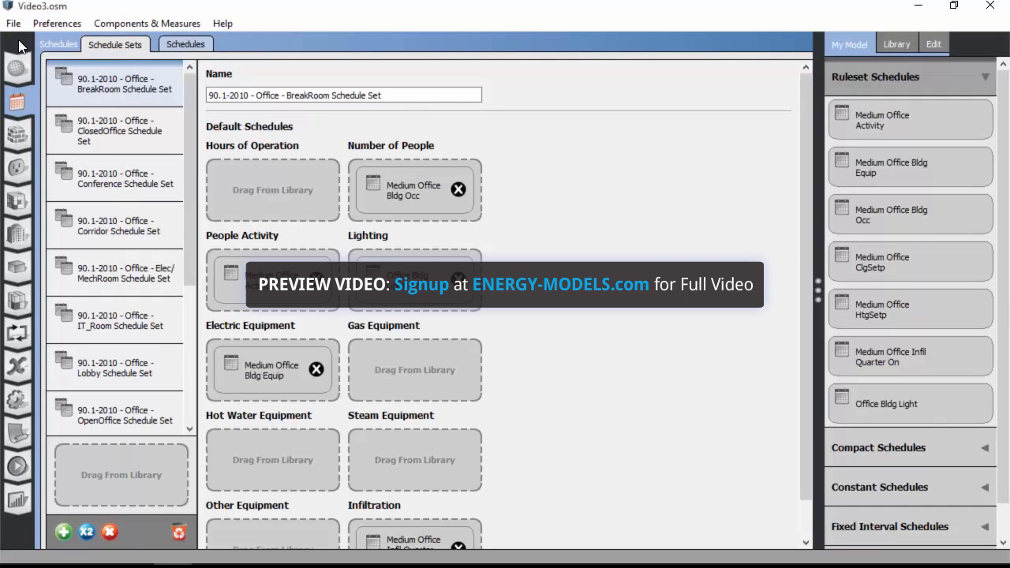
pyautogui.moveTo(36, 81)
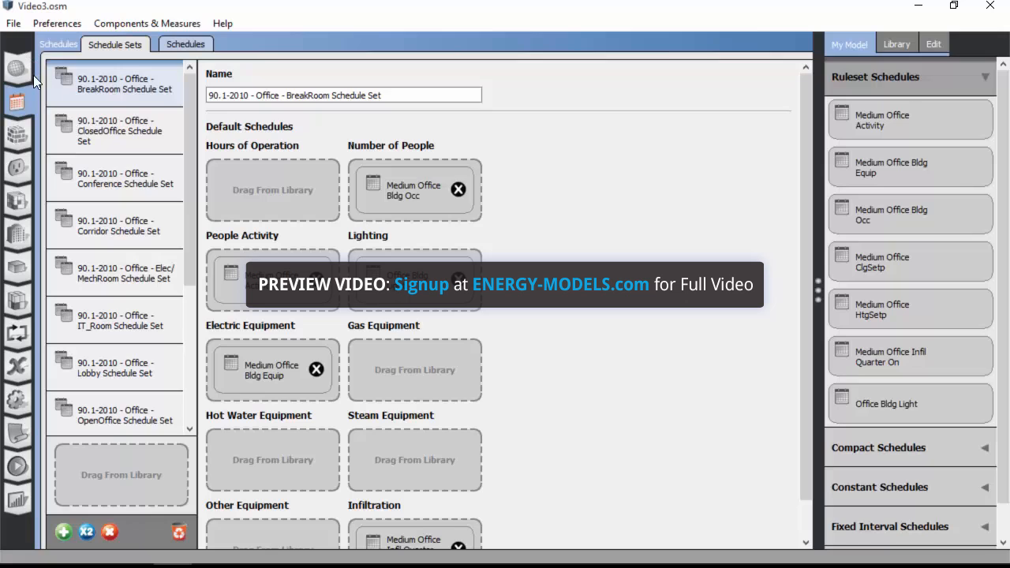
pyautogui.moveTo(134, 91)
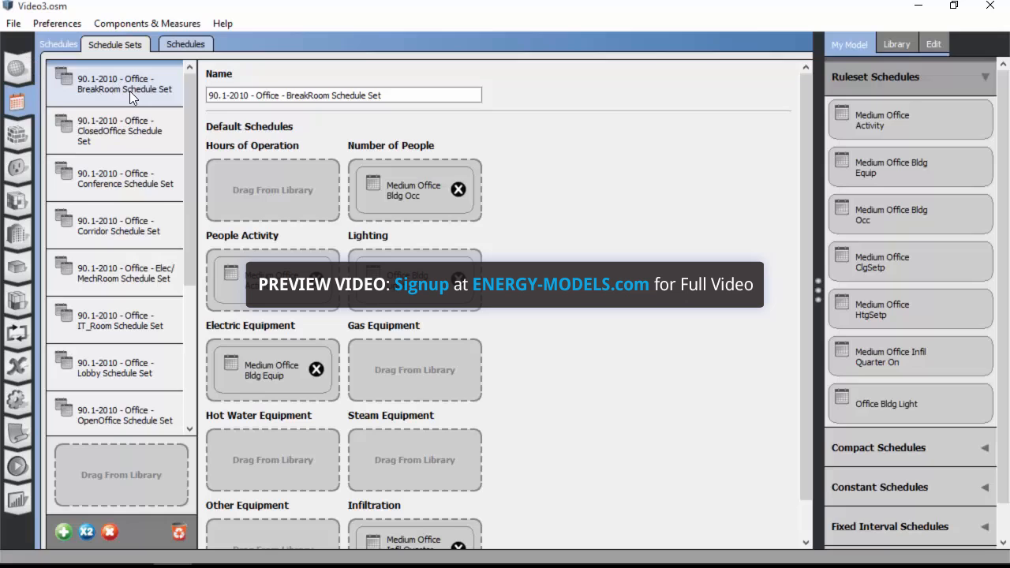
pyautogui.moveTo(180, 108)
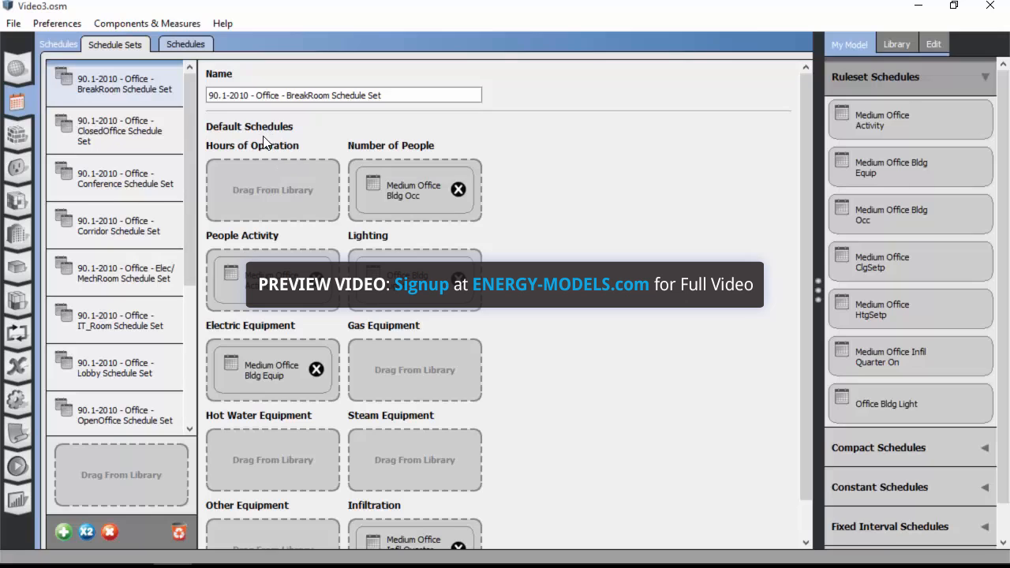
pyautogui.moveTo(378, 164)
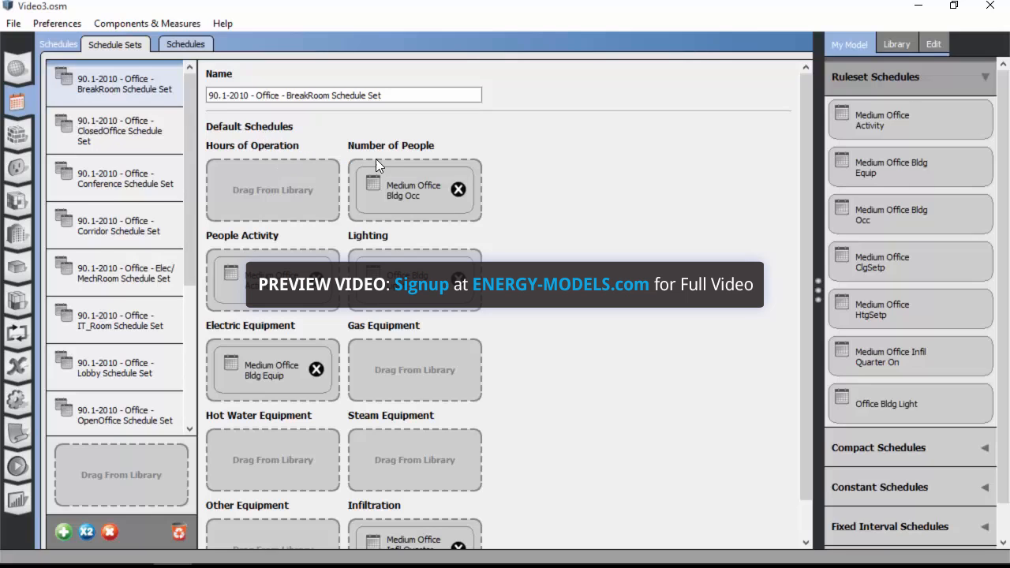
pyautogui.moveTo(354, 187)
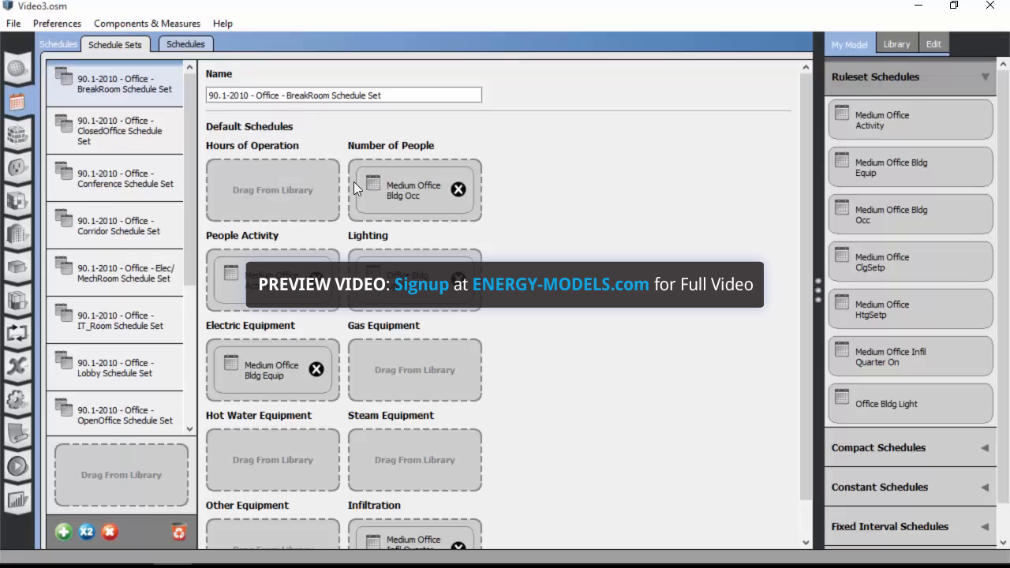
pyautogui.moveTo(351, 154)
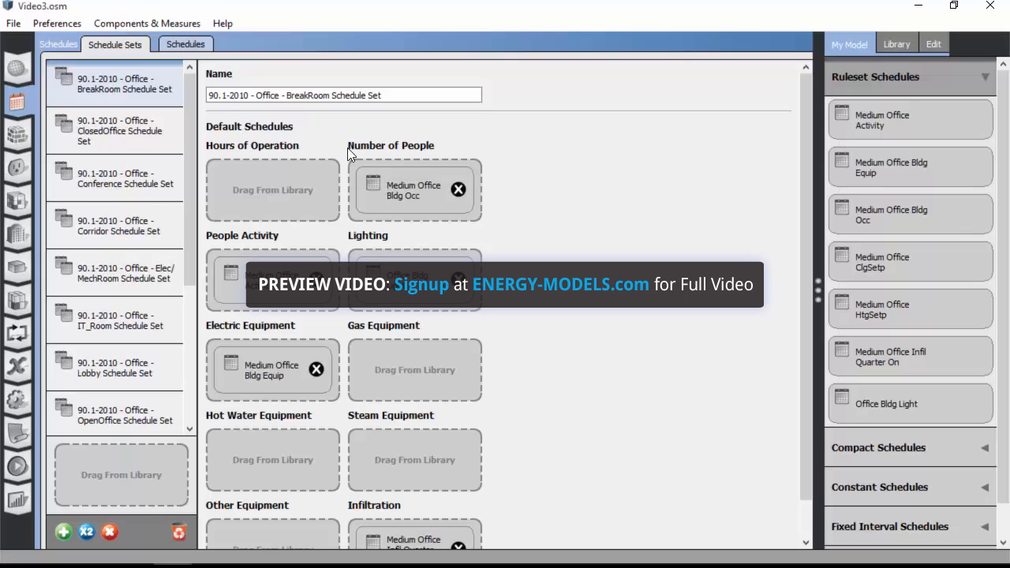
pyautogui.moveTo(284, 262)
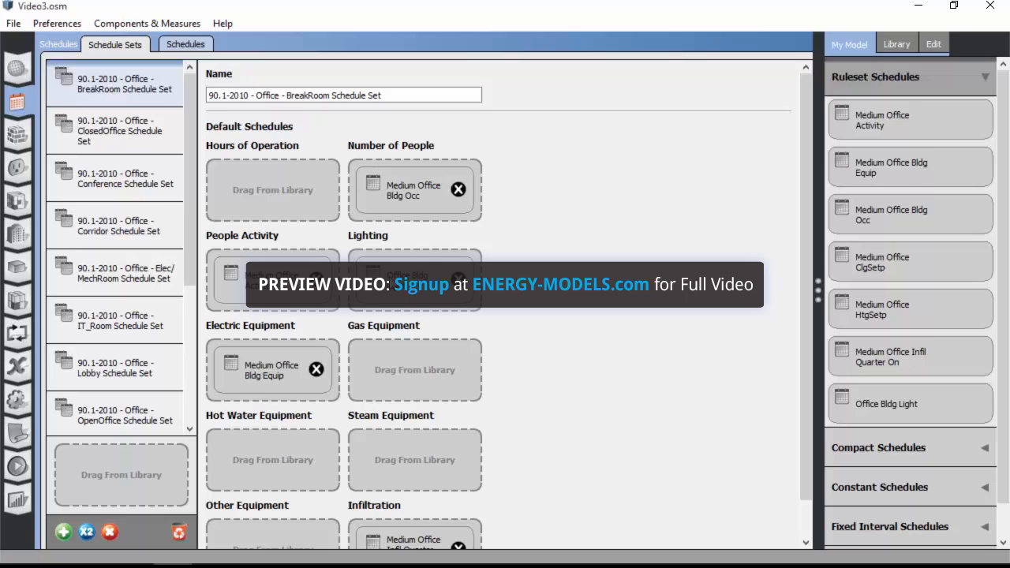
pyautogui.moveTo(288, 361)
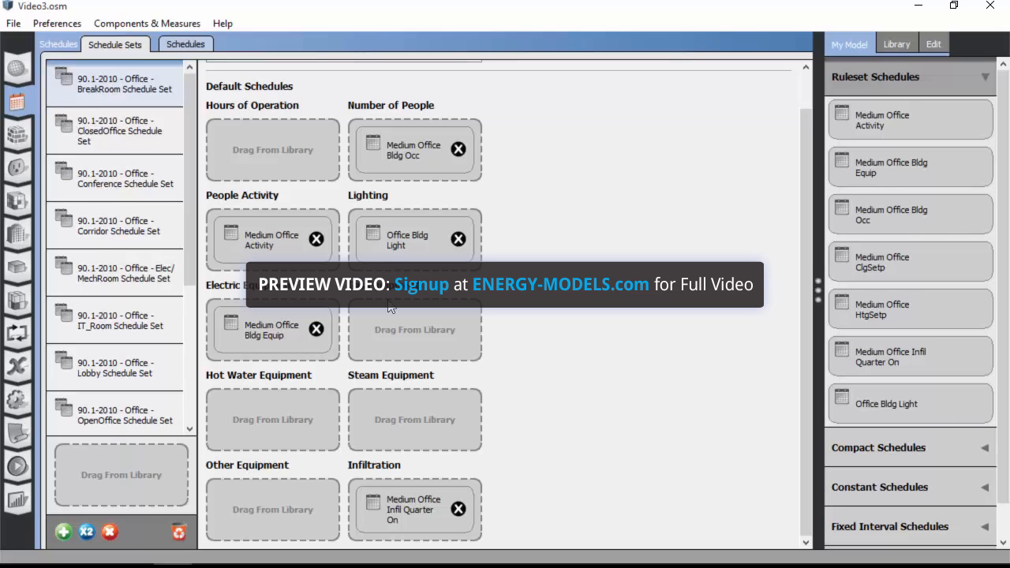
pyautogui.moveTo(118, 130)
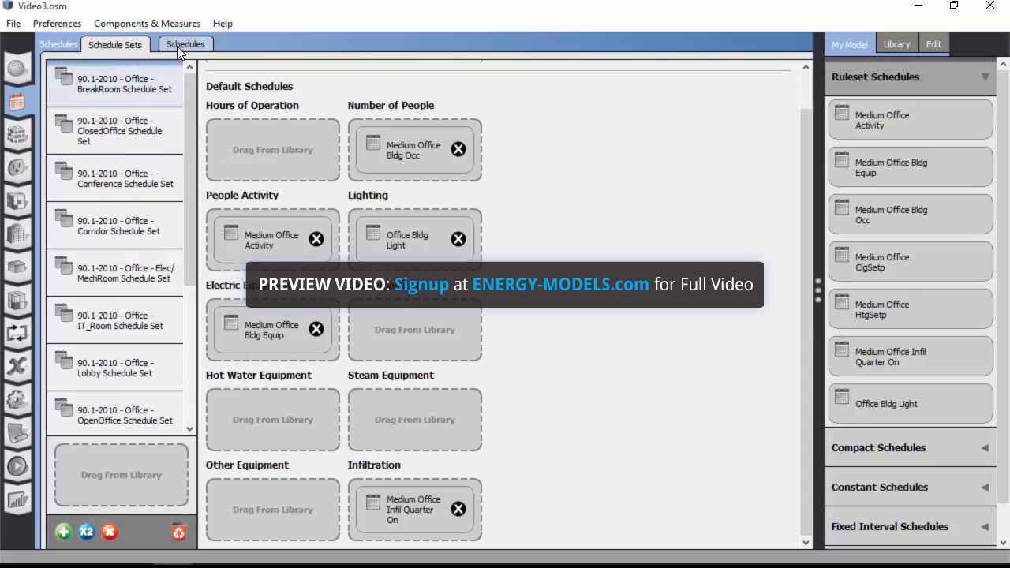
pyautogui.click(186, 44)
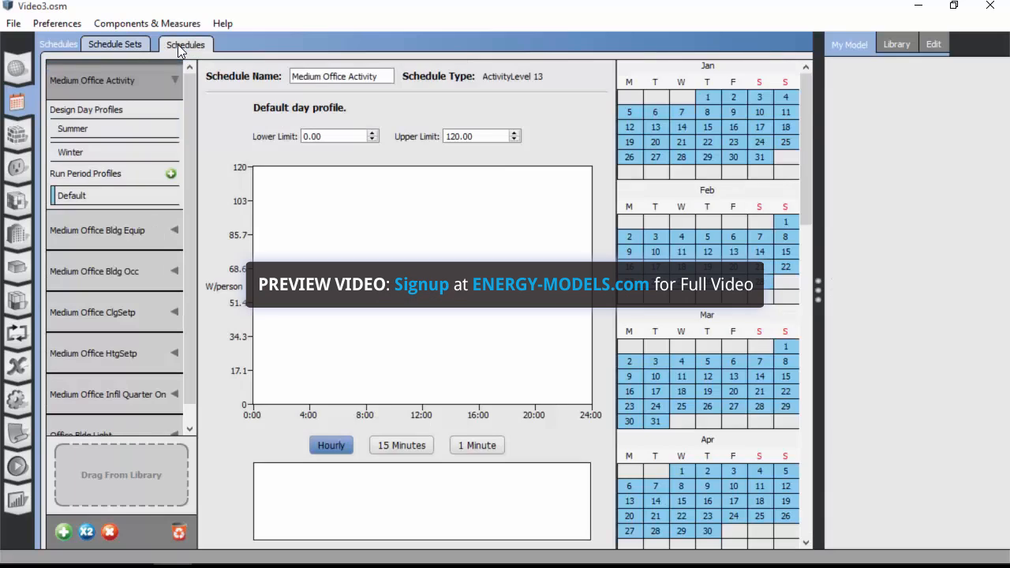
pyautogui.moveTo(142, 89)
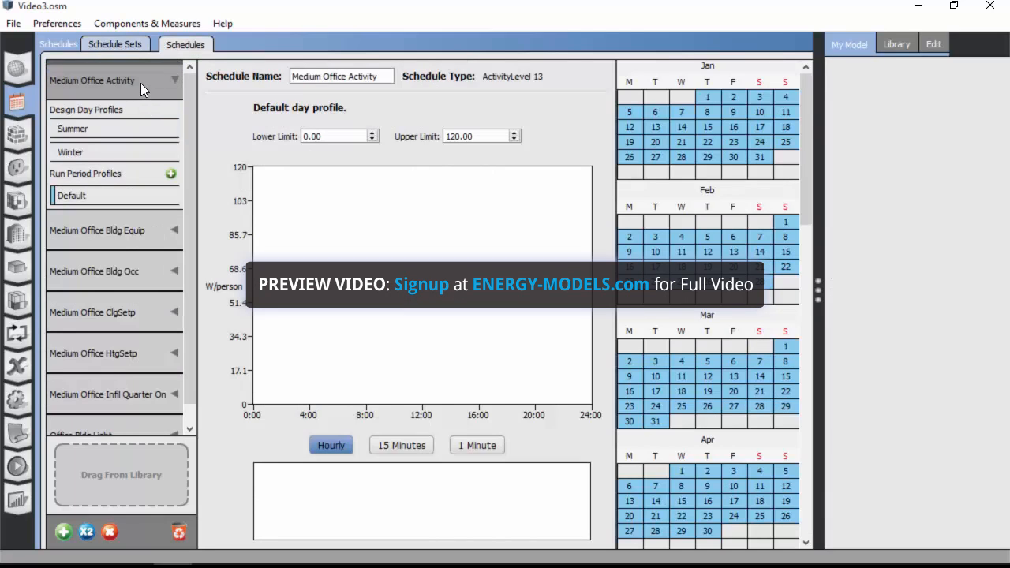